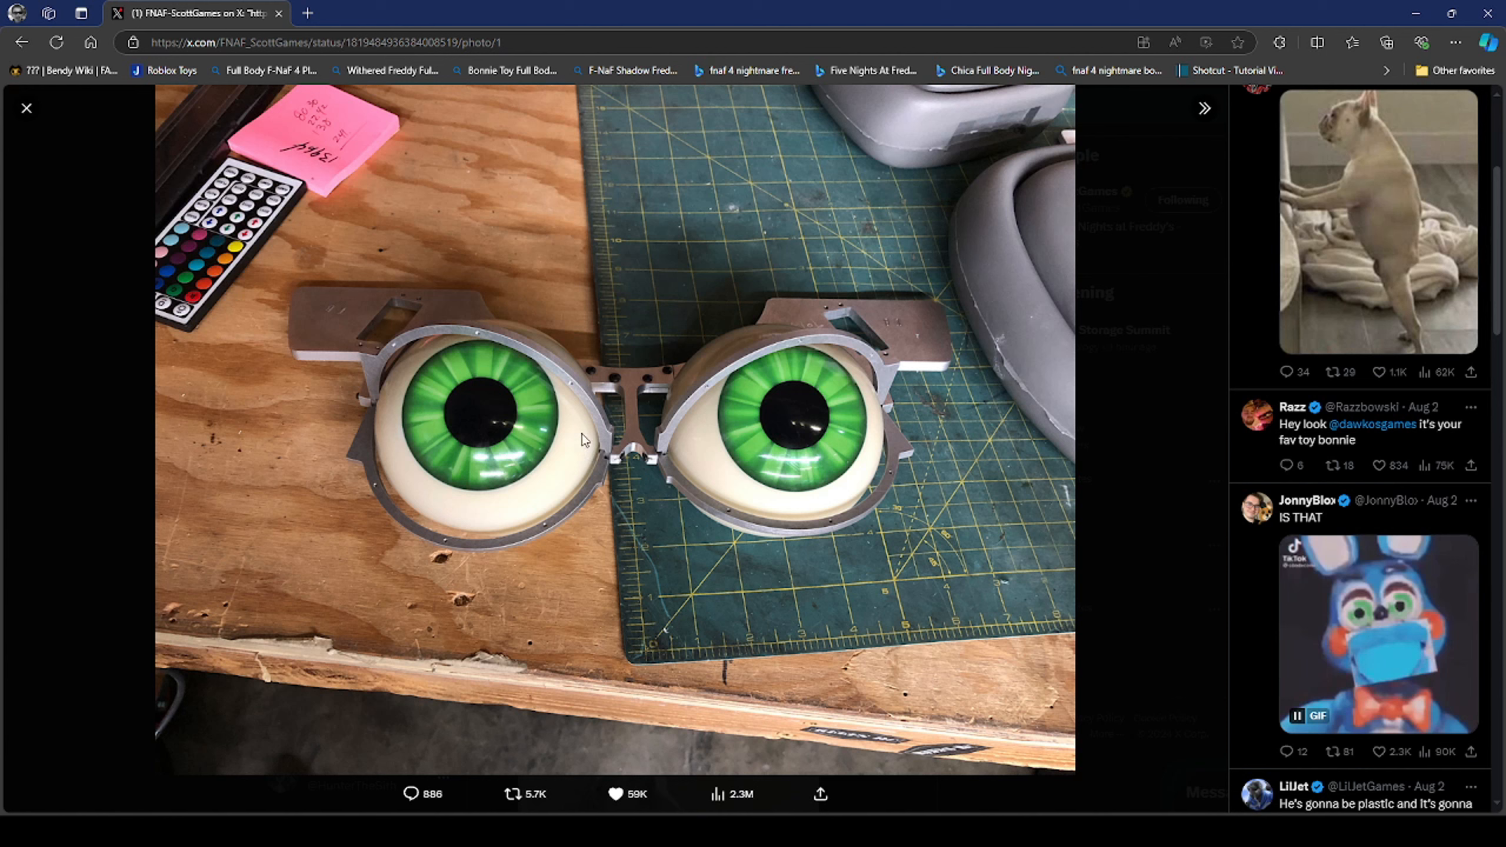
pyautogui.moveTo(528, 488)
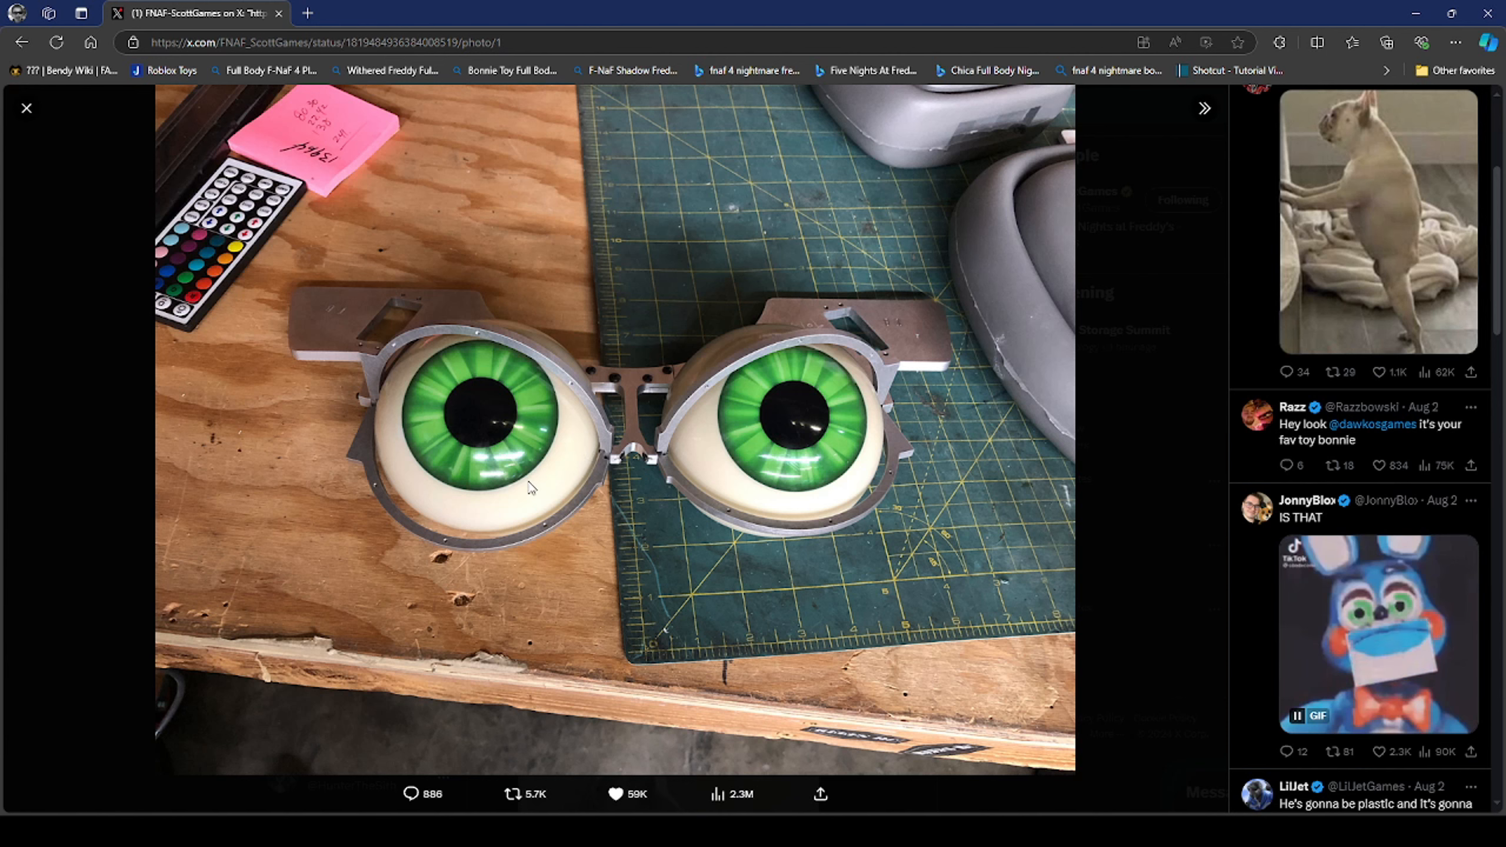
pyautogui.moveTo(816, 589)
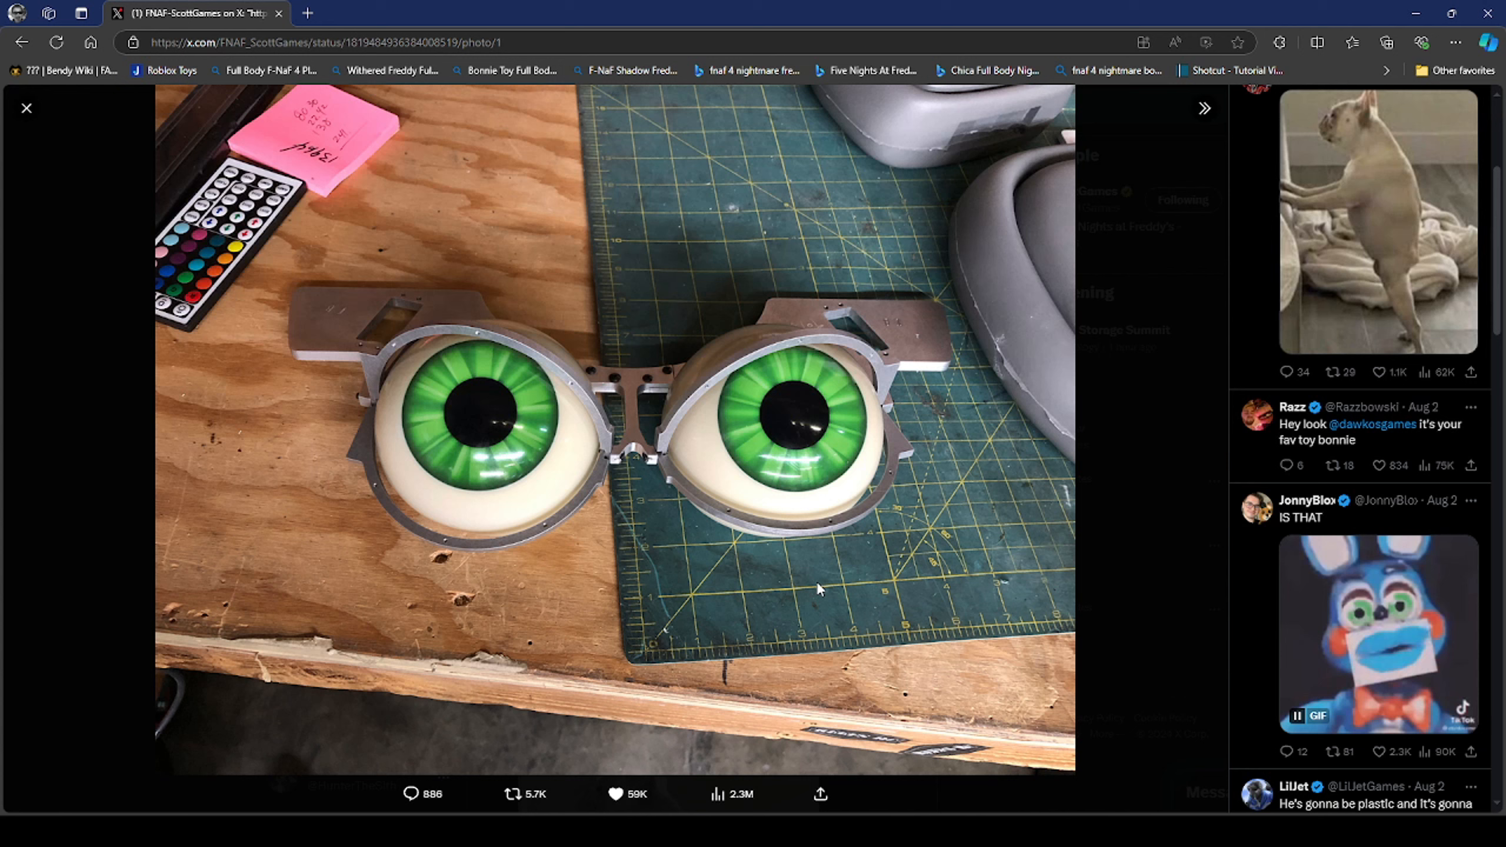
pyautogui.moveTo(709, 535)
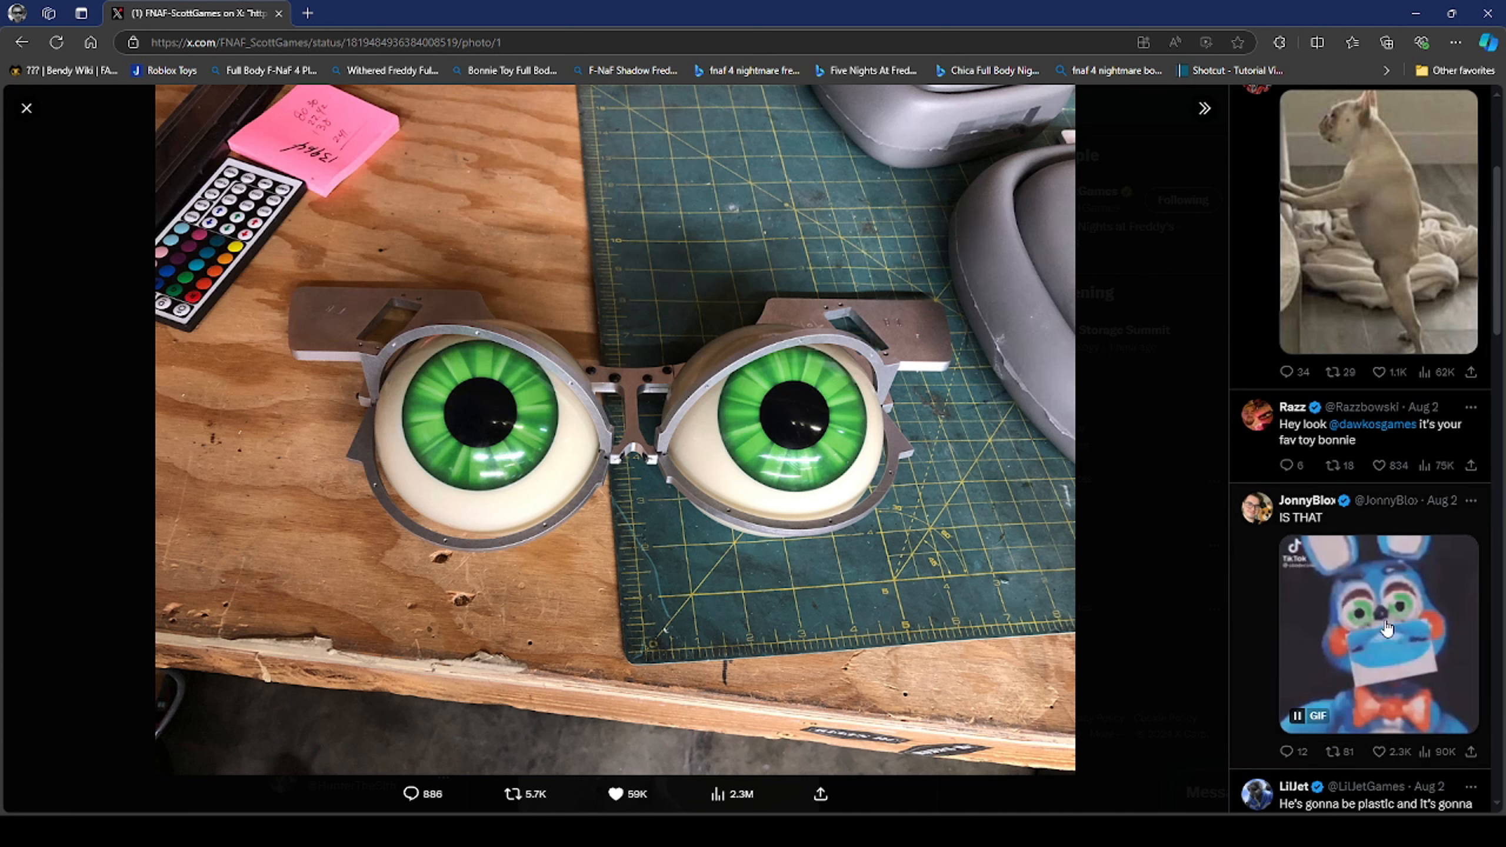
pyautogui.scroll(-3)
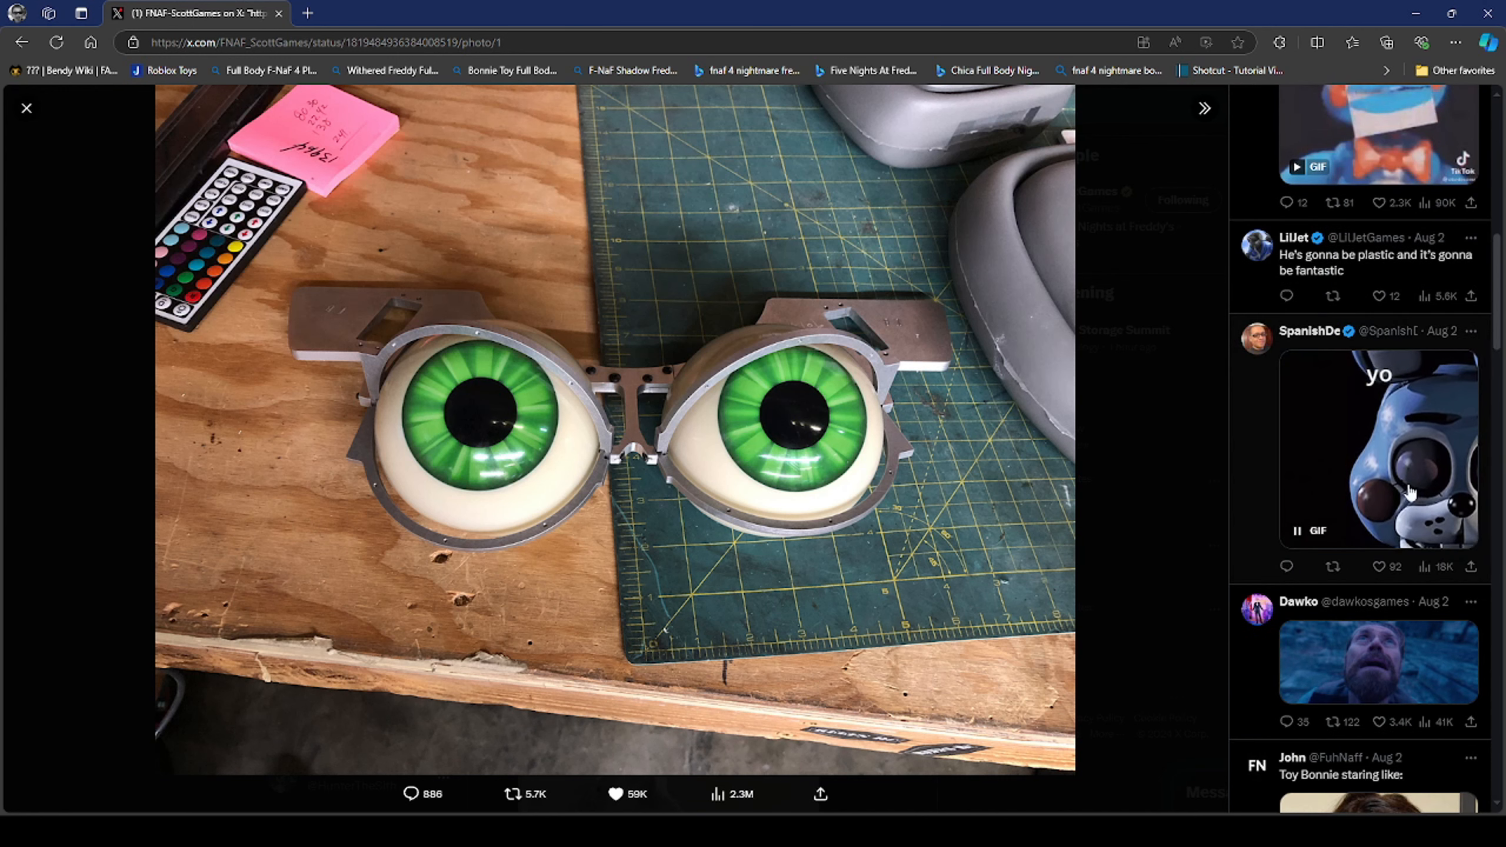
pyautogui.scroll(3)
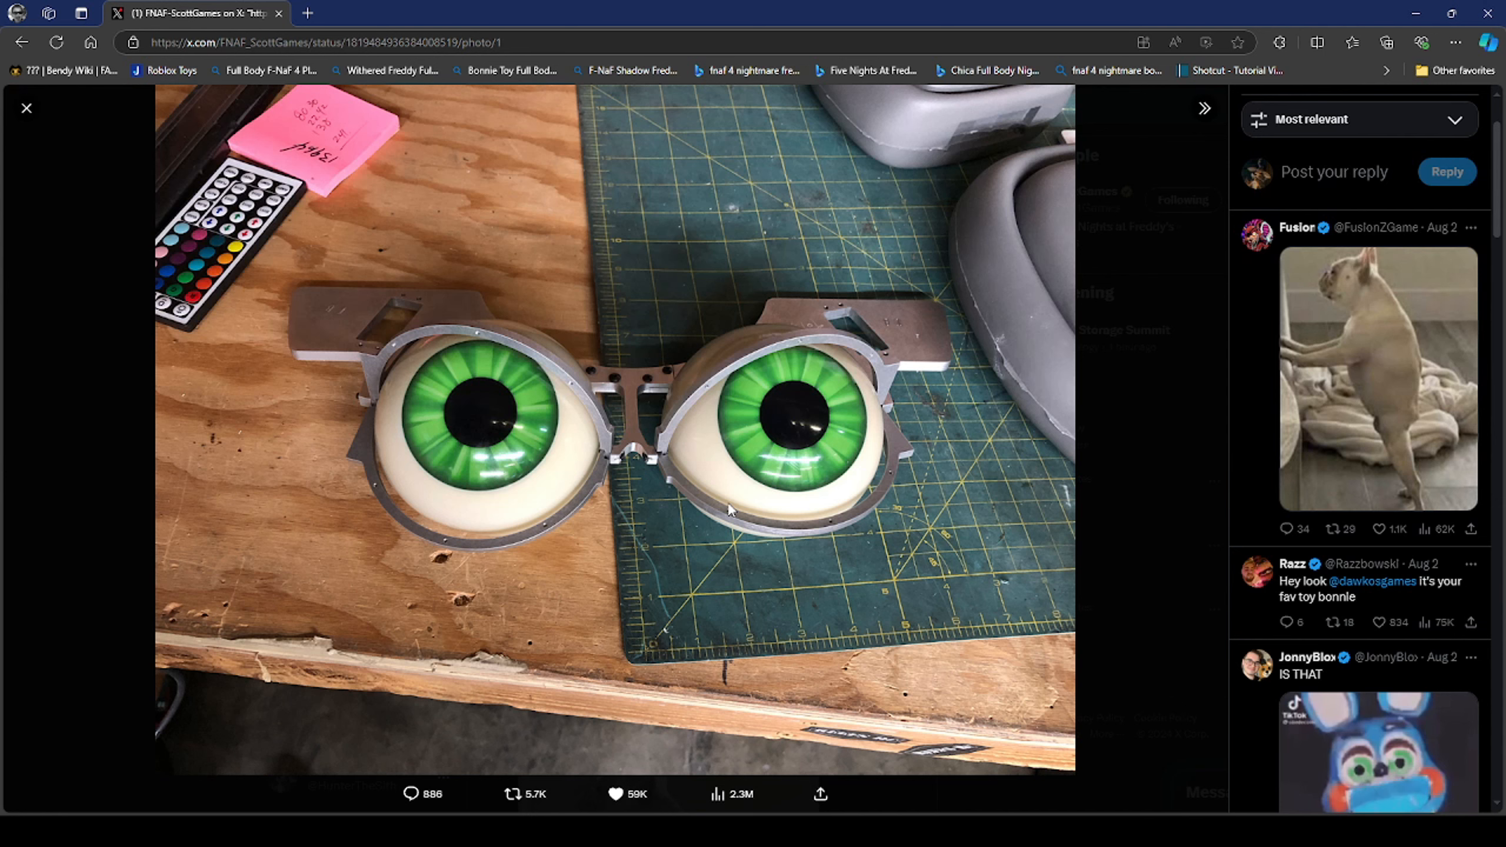
pyautogui.moveTo(785, 558)
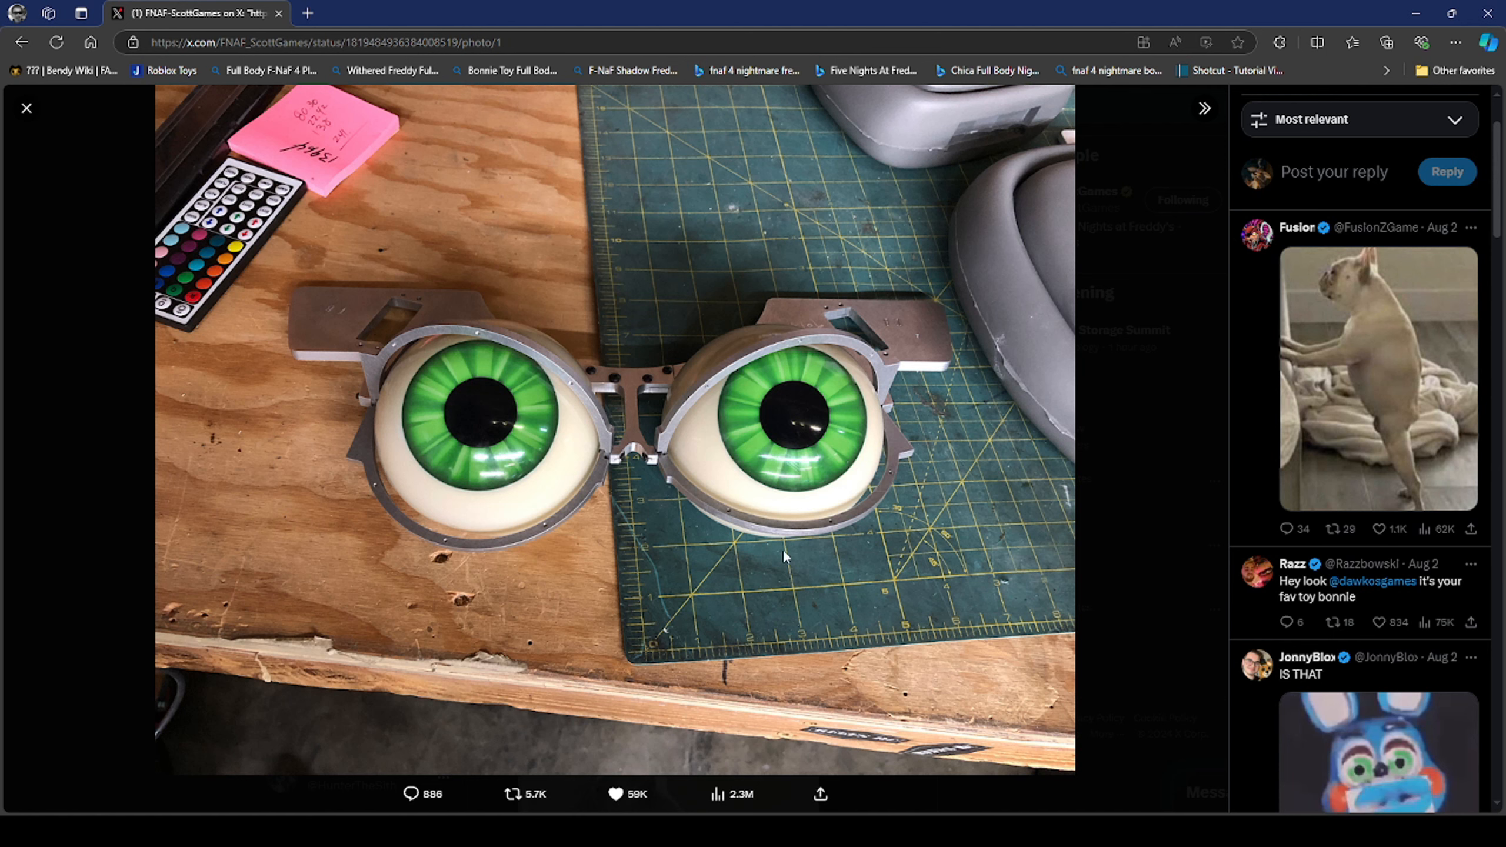
pyautogui.moveTo(562, 639)
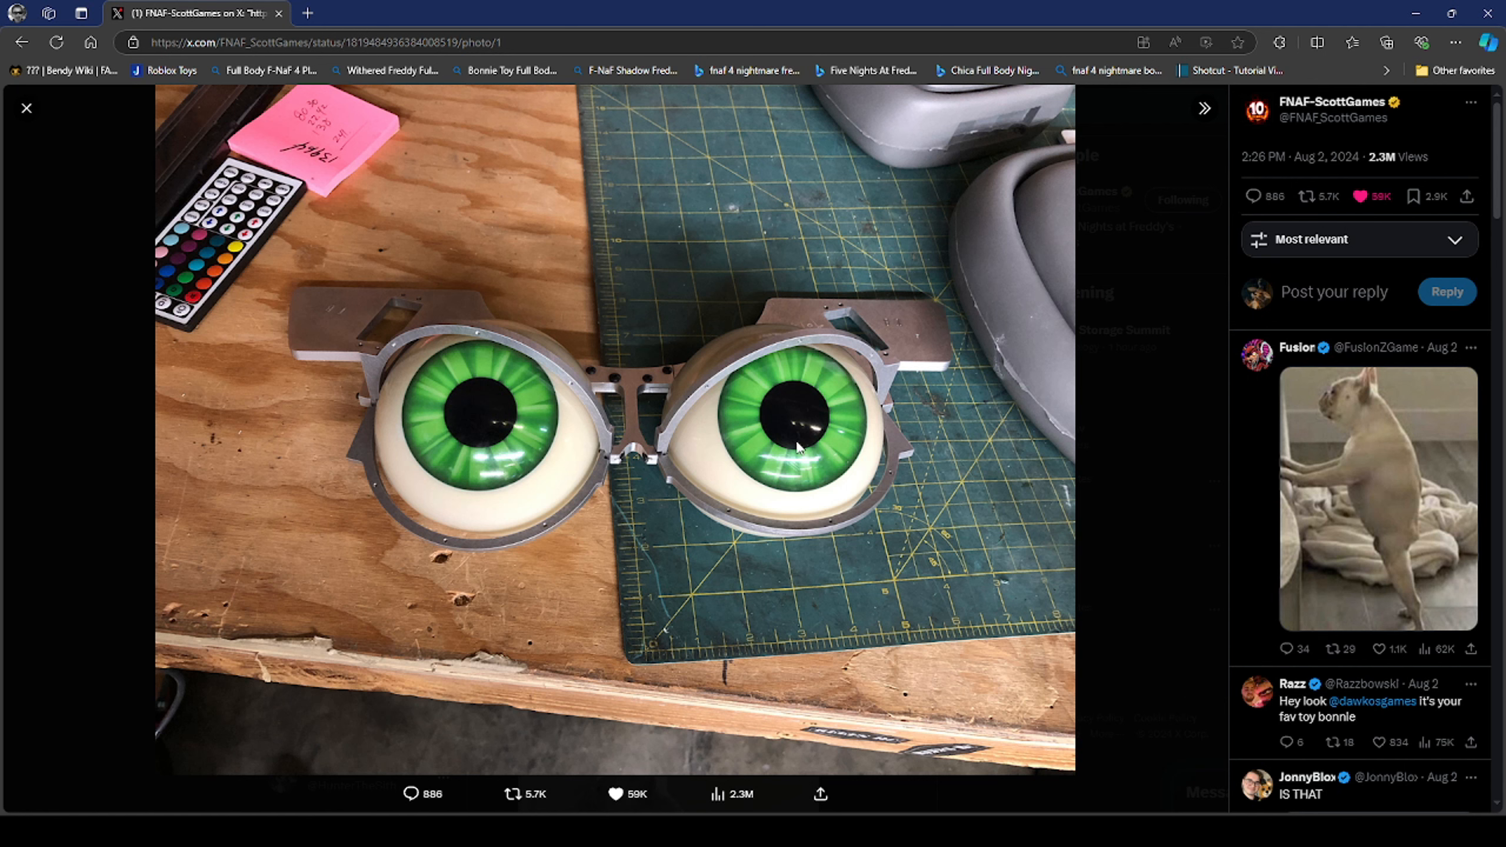
pyautogui.moveTo(707, 452)
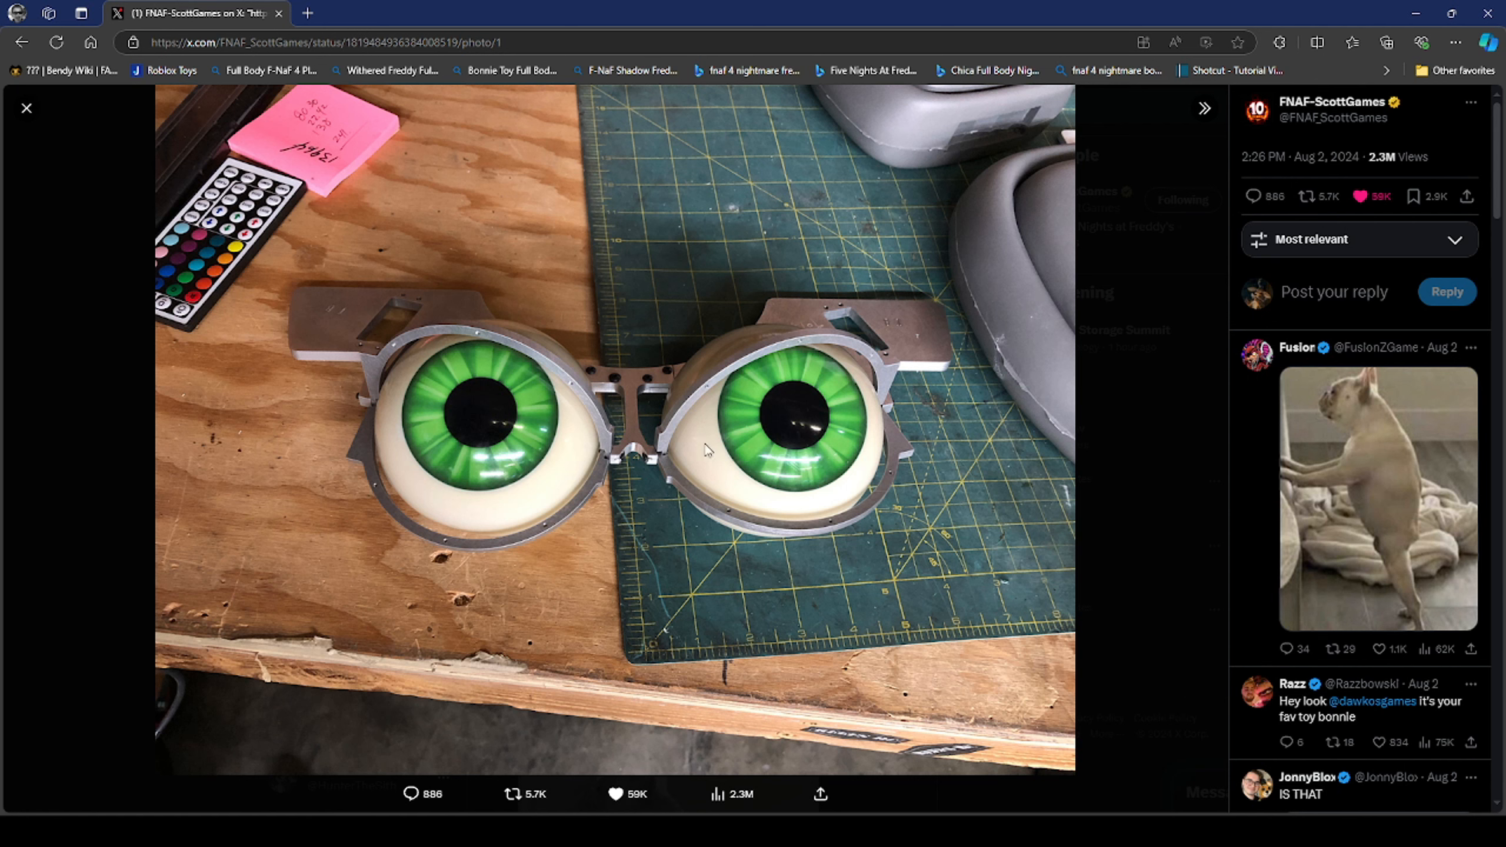
pyautogui.moveTo(694, 466)
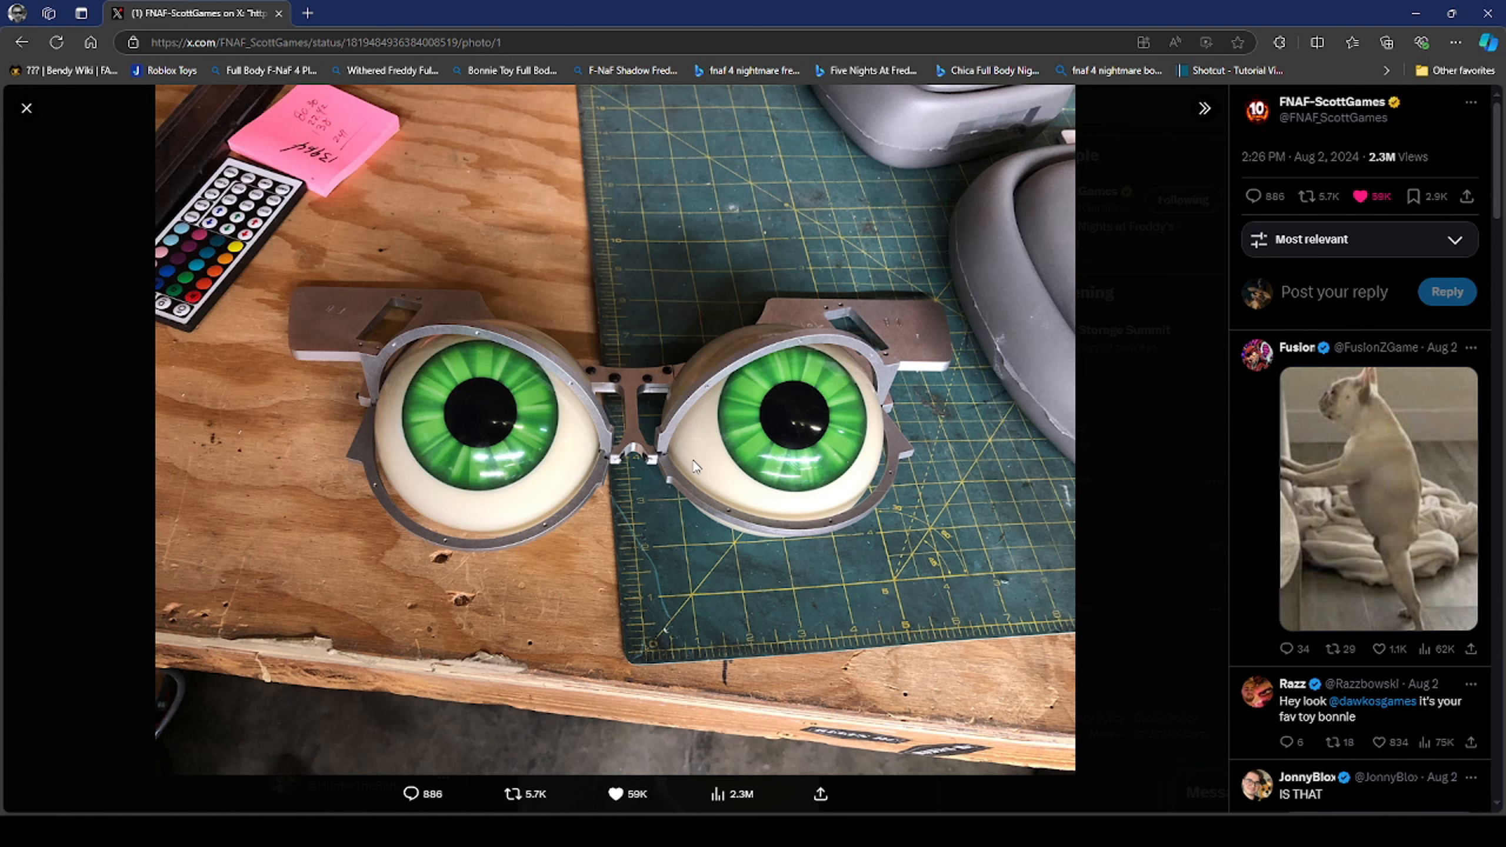
pyautogui.moveTo(725, 458)
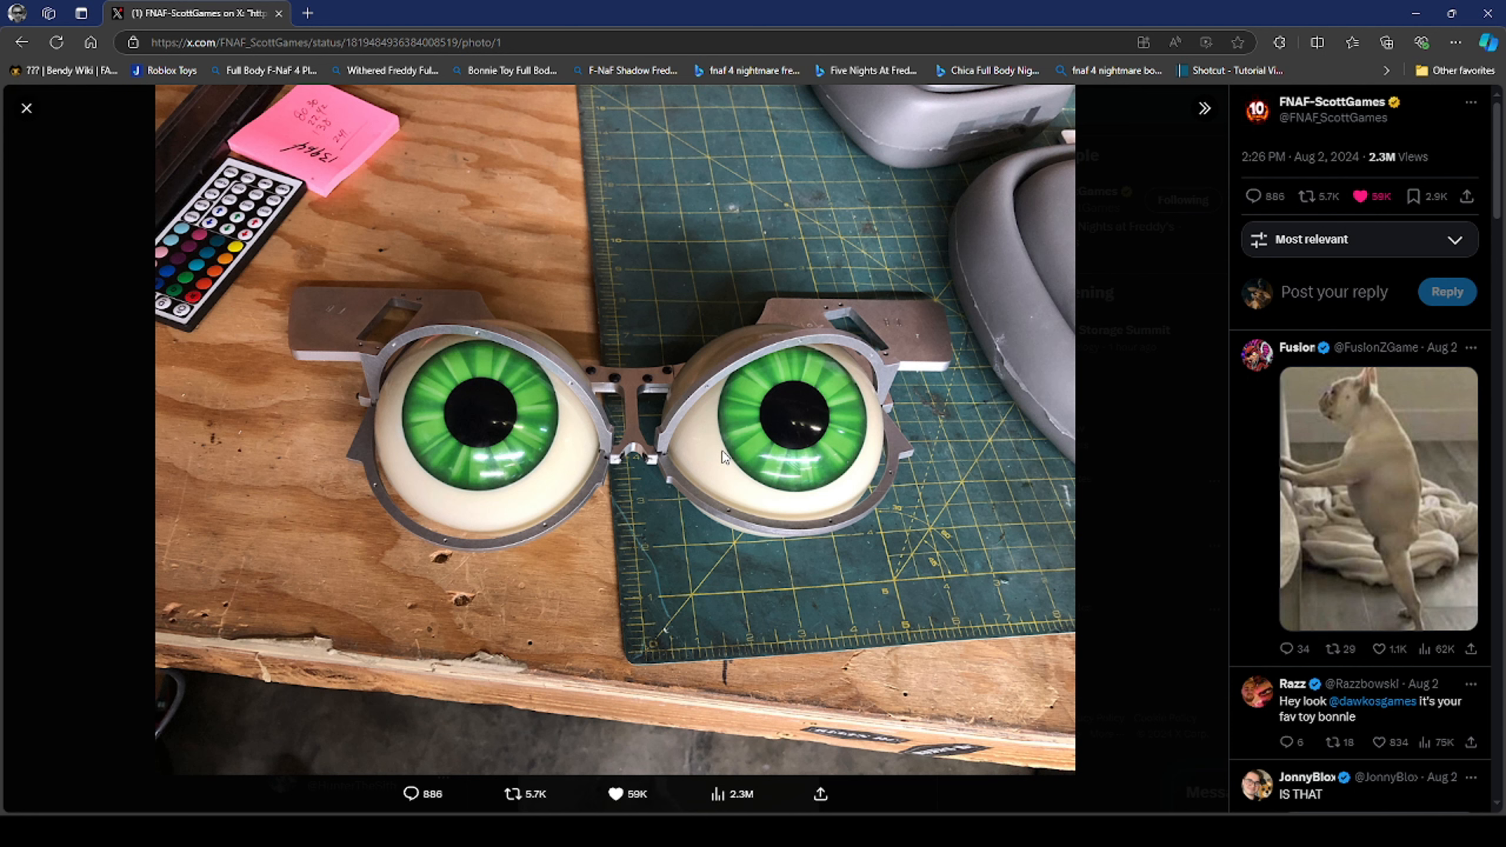
pyautogui.moveTo(695, 517)
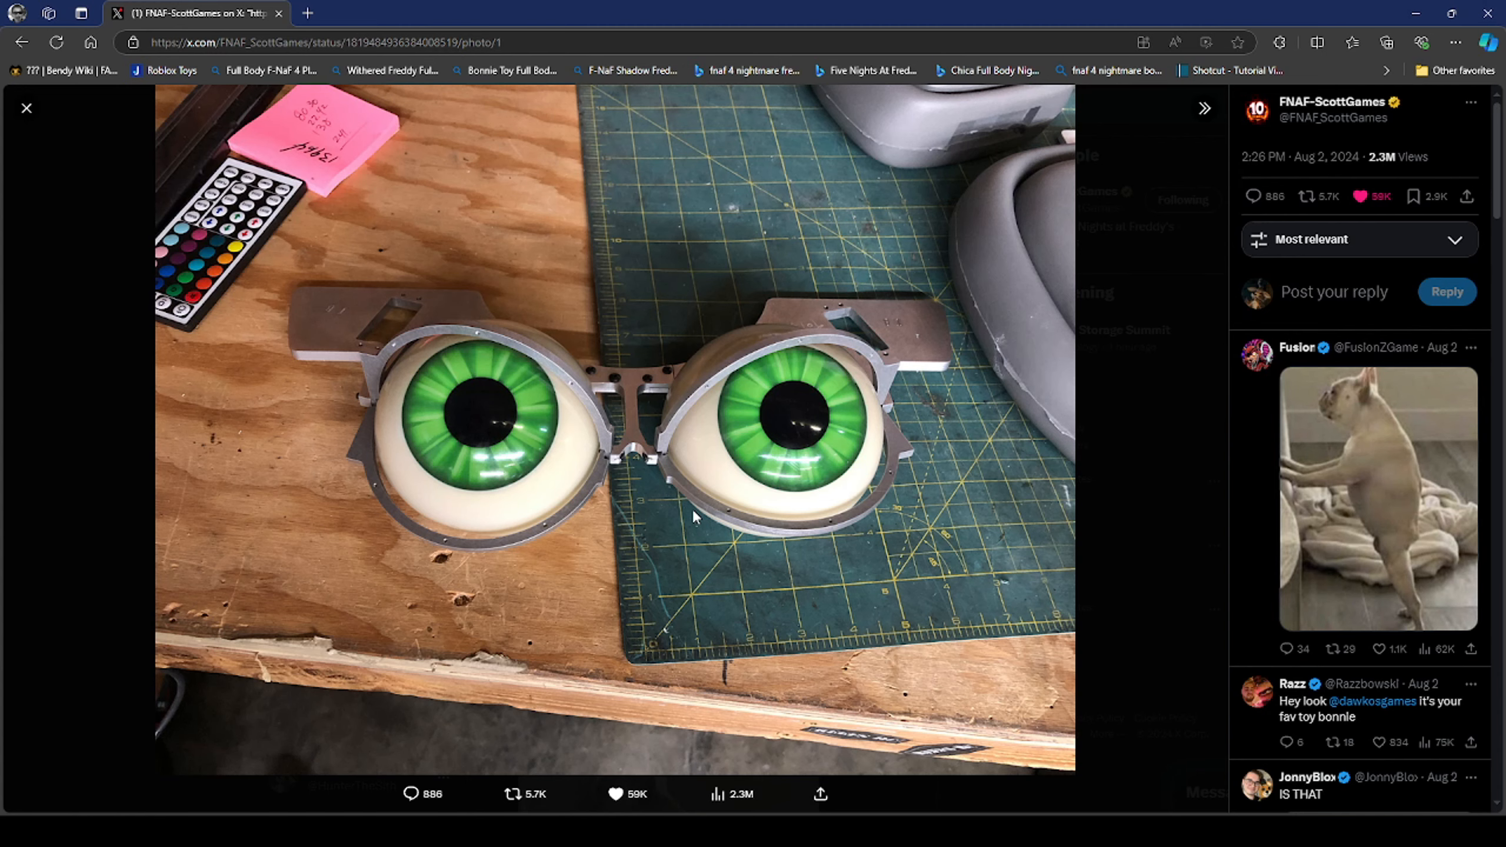
pyautogui.moveTo(1079, 506)
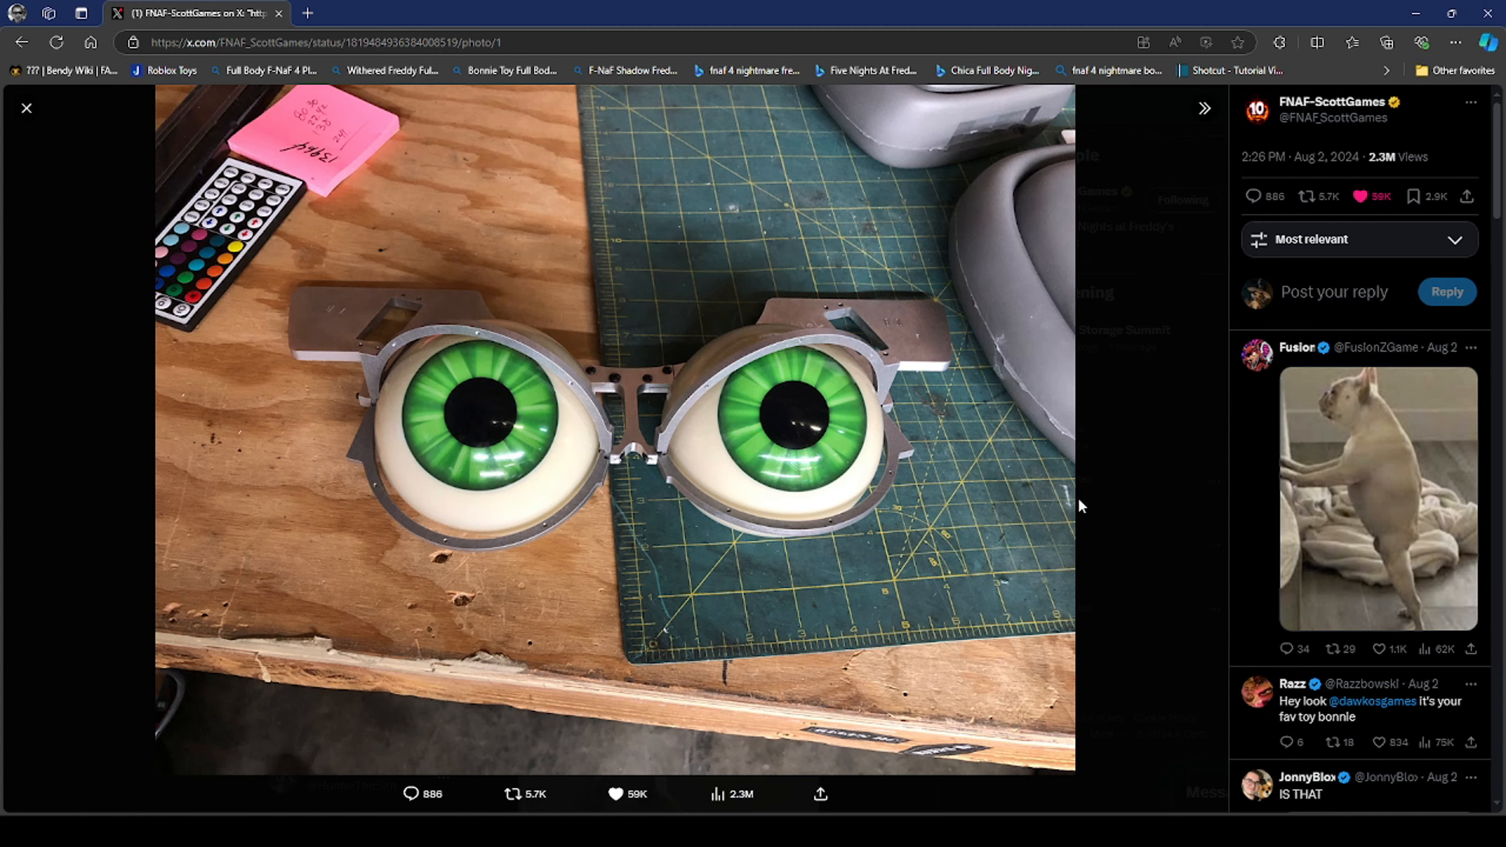